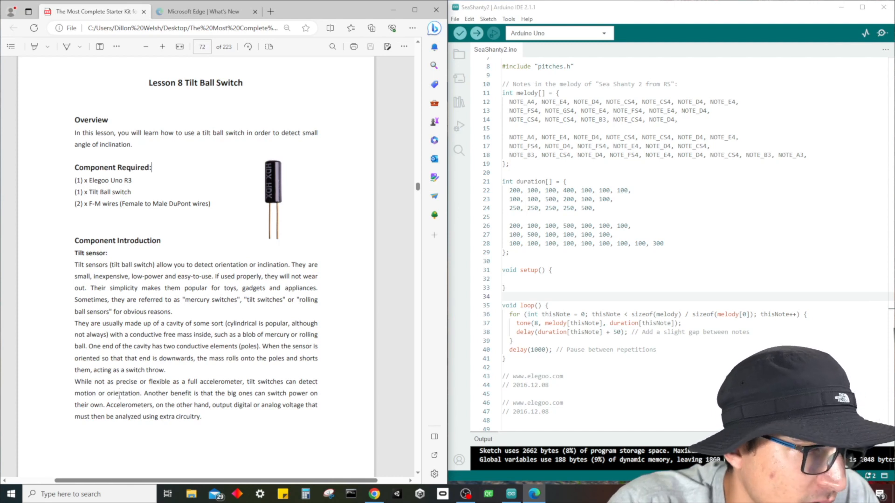
# Step: Scroll the Lesson 8 PDF from page 72 past the schematic and wiring pages to the Code section
pyautogui.scroll(-3)
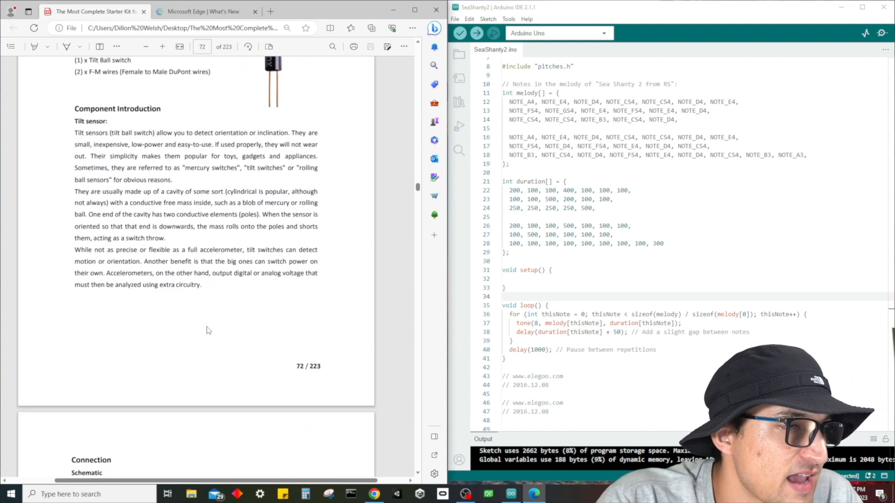
pyautogui.scroll(-3)
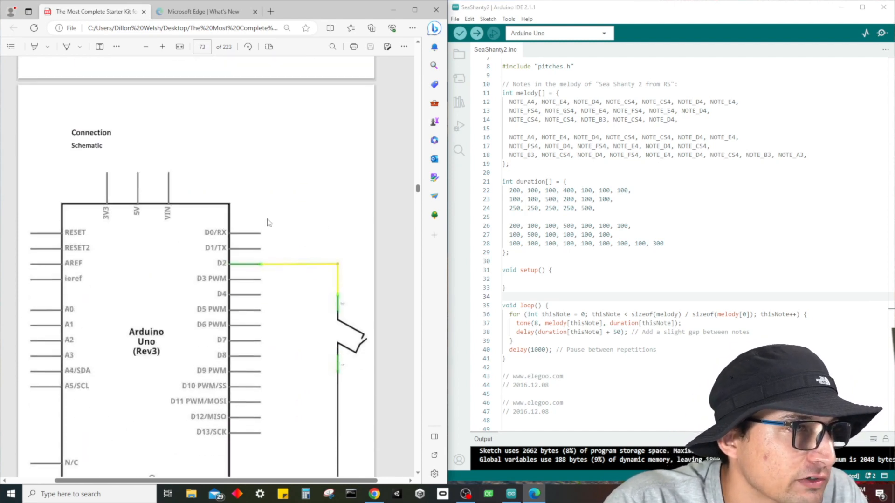
pyautogui.scroll(-3)
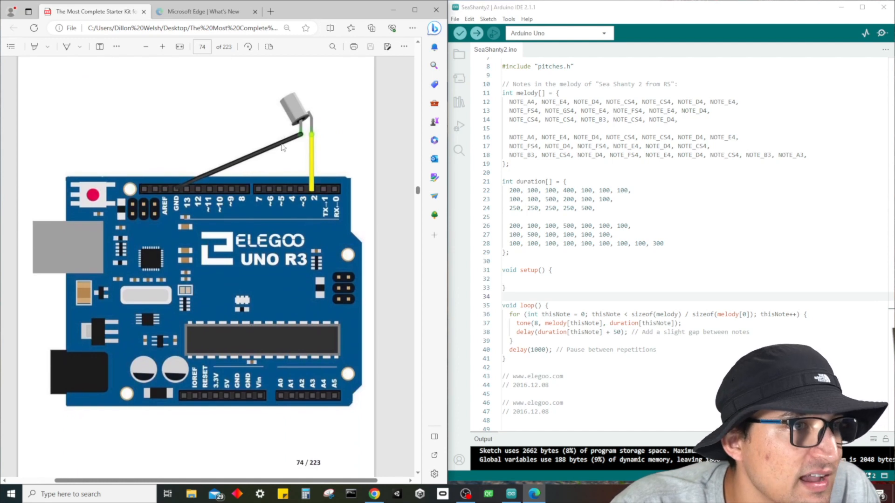
pyautogui.scroll(-3)
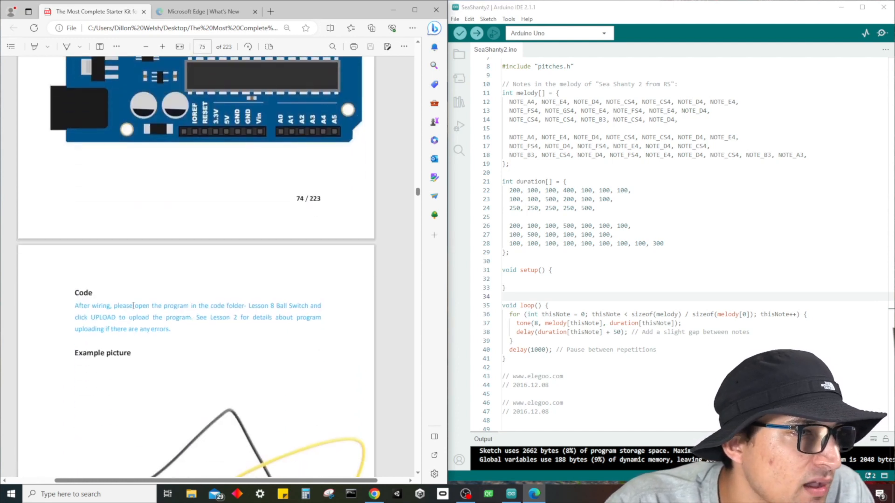
pyautogui.scroll(-3)
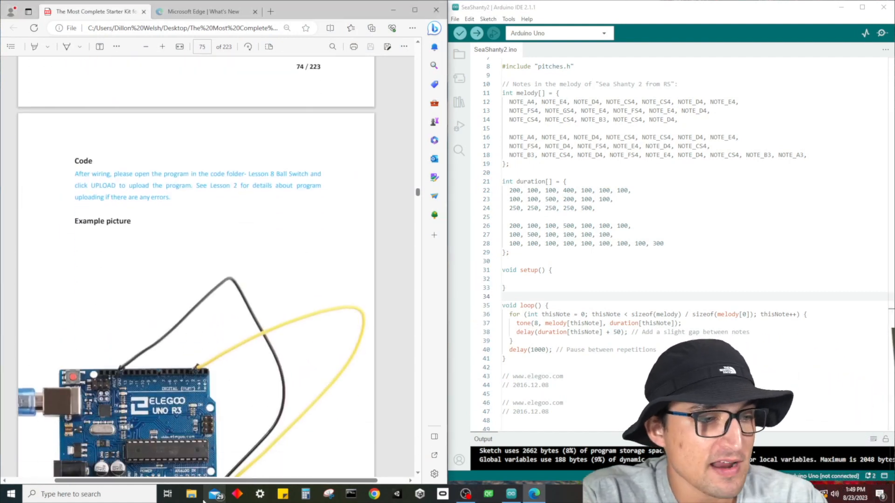
# Step: Browse from File Explorer's Desktop into the ELEGOO folder
pyautogui.click(191, 494)
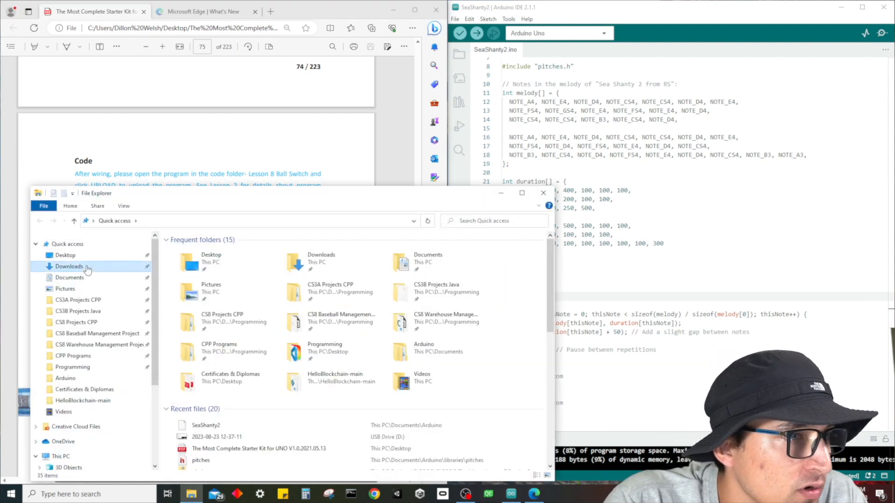
pyautogui.click(64, 256)
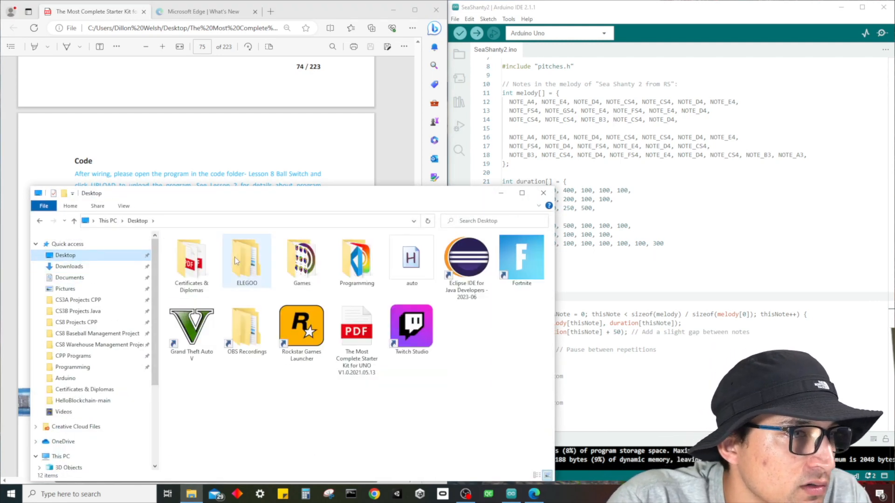
pyautogui.doubleClick(247, 260)
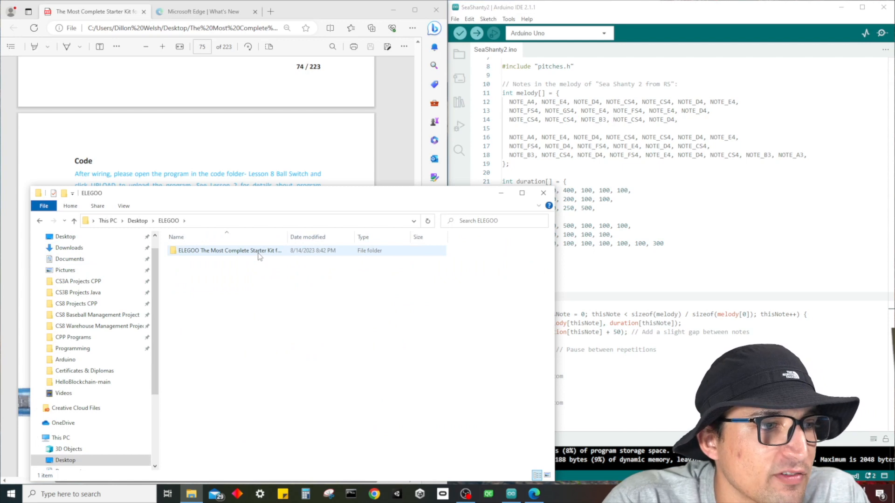
pyautogui.moveTo(257, 250)
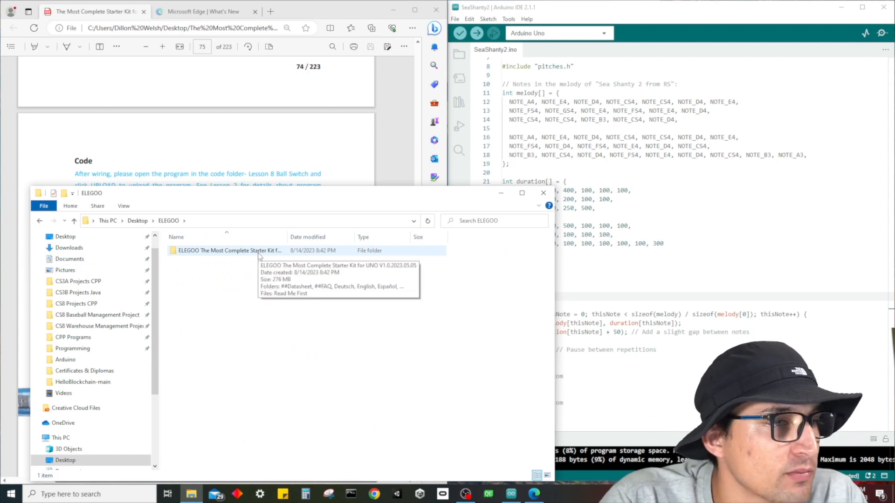
# Step: Drill through the starter kit and code folders to the Ball_Switch sketch in Lesson 8
pyautogui.doubleClick(231, 250)
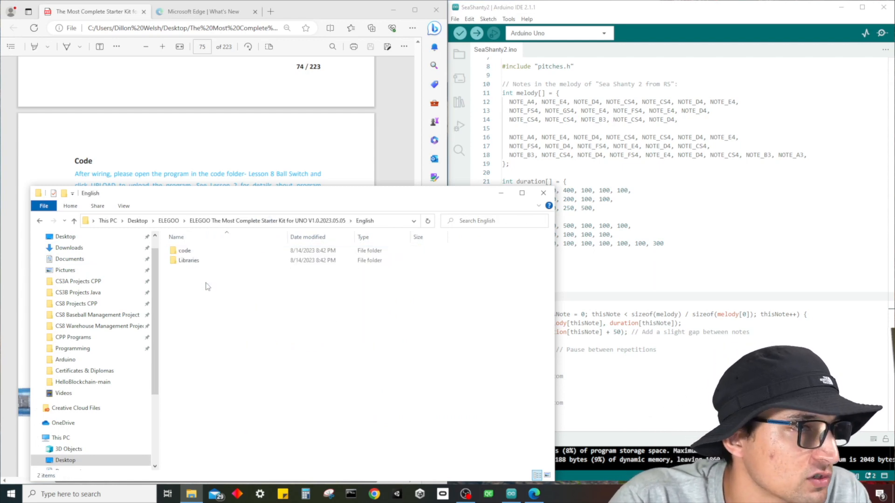
pyautogui.doubleClick(185, 249)
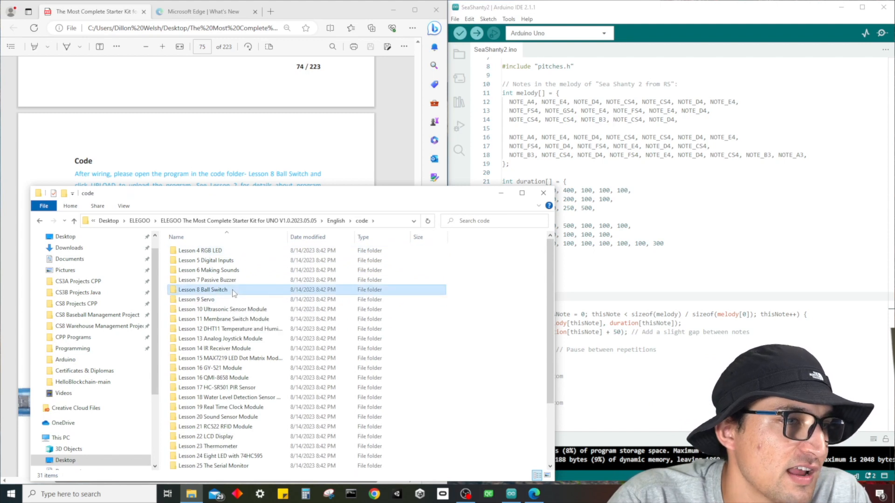
pyautogui.doubleClick(203, 289)
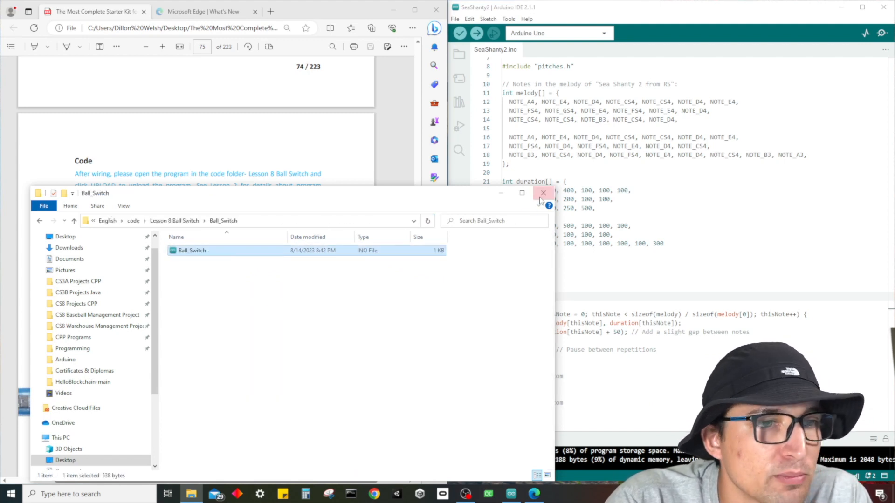
# Step: Close the File Explorer window once Ball_Switch is open in Arduino IDE
pyautogui.click(543, 193)
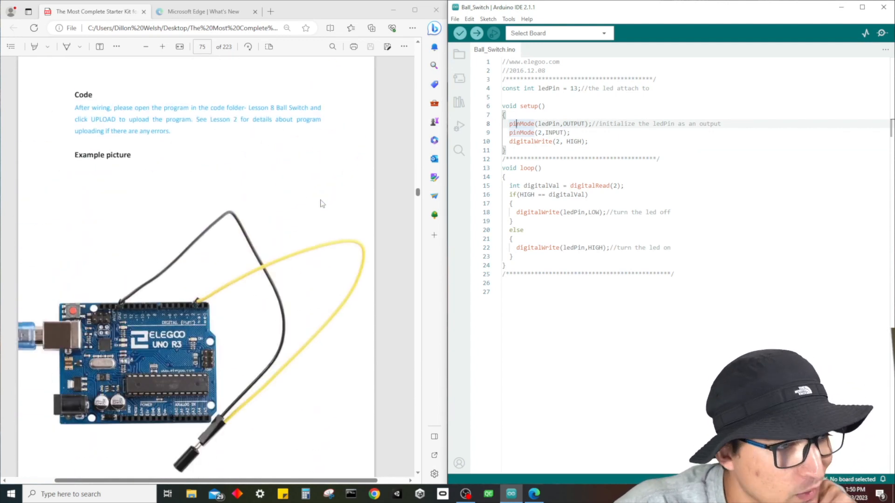
pyautogui.moveTo(201, 204)
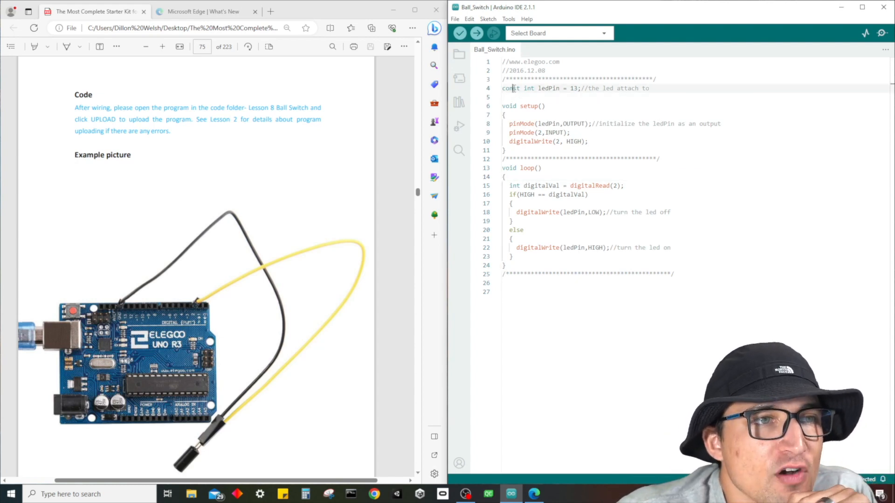
pyautogui.doubleClick(548, 87)
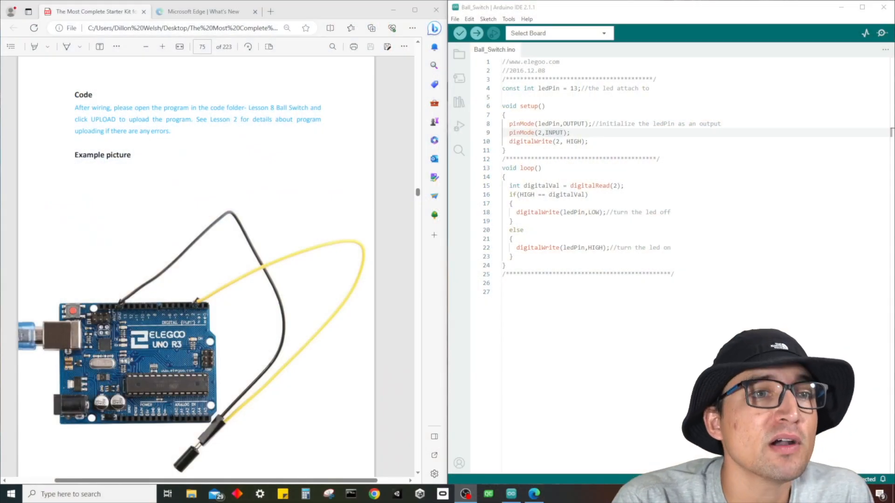
pyautogui.click(519, 141)
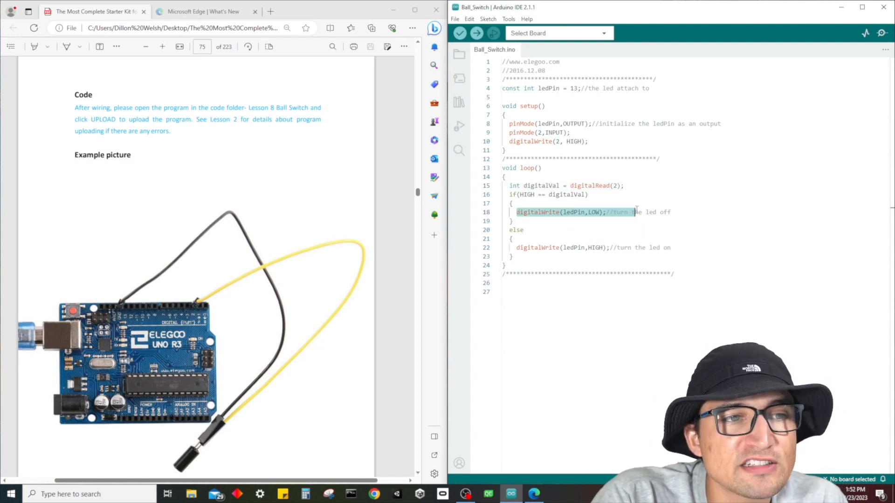
pyautogui.click(578, 211)
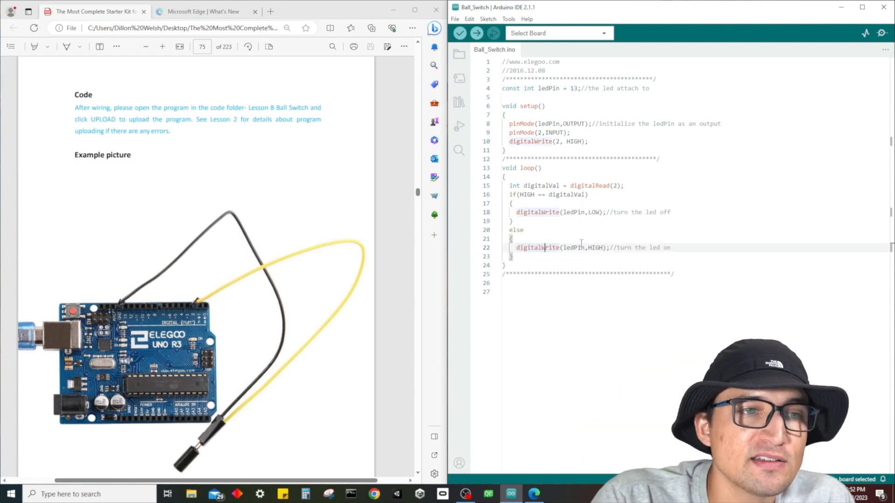
pyautogui.click(571, 87)
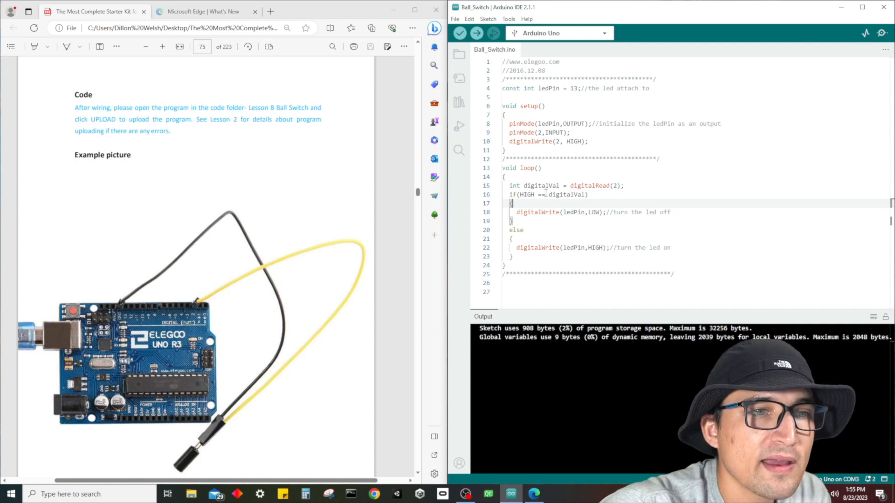
# Step: Highlight the HIGH comparison with digitalVal in the uploaded Ball_Switch sketch
pyautogui.doubleClick(566, 195)
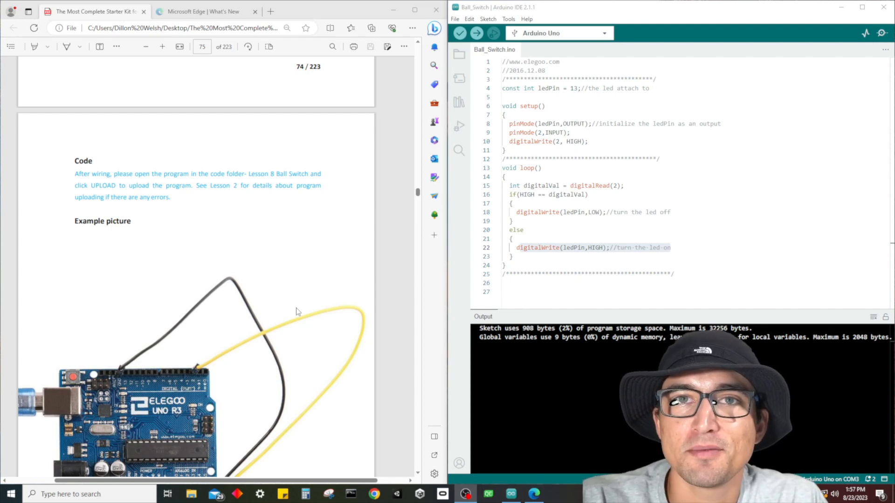
pyautogui.moveTo(223, 336)
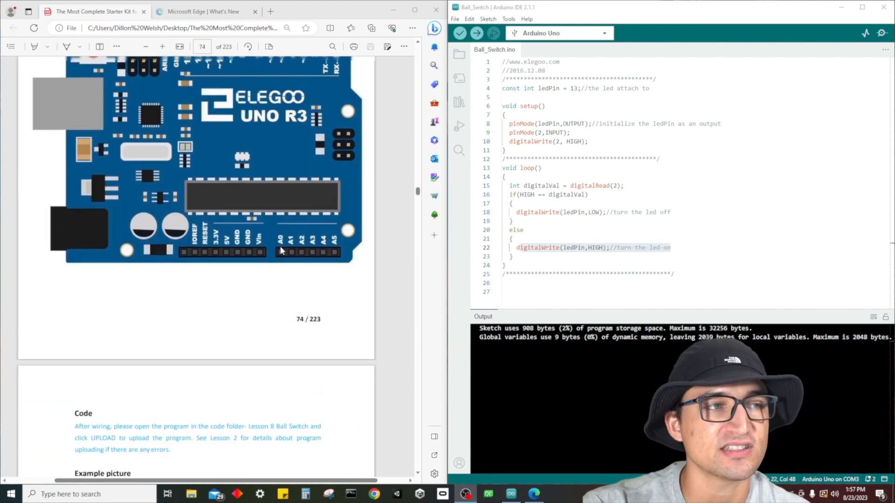
pyautogui.scroll(-3)
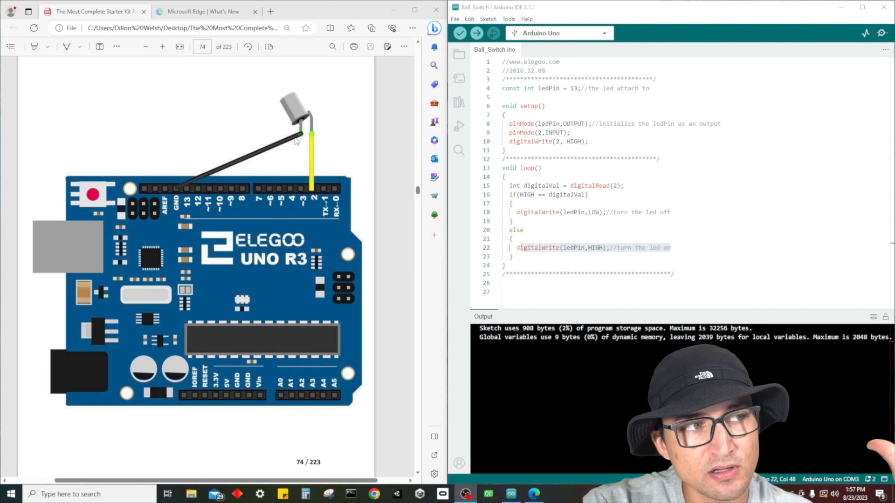
pyautogui.scroll(-3)
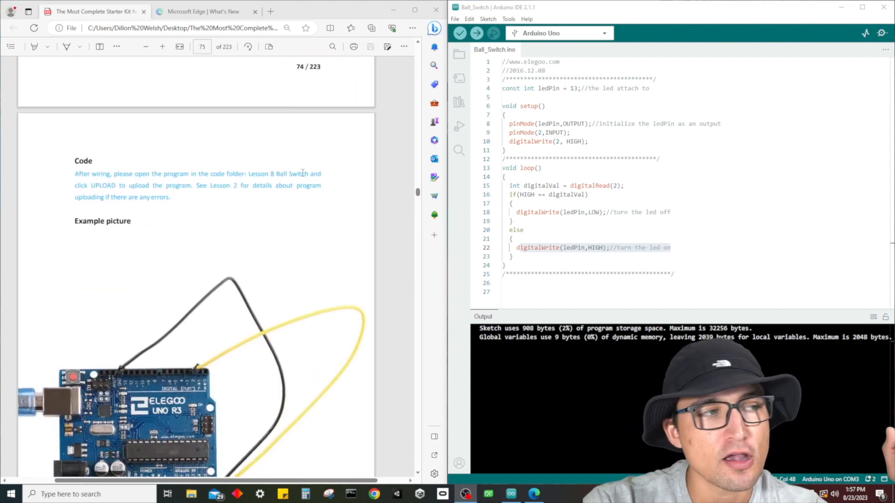
pyautogui.scroll(-3)
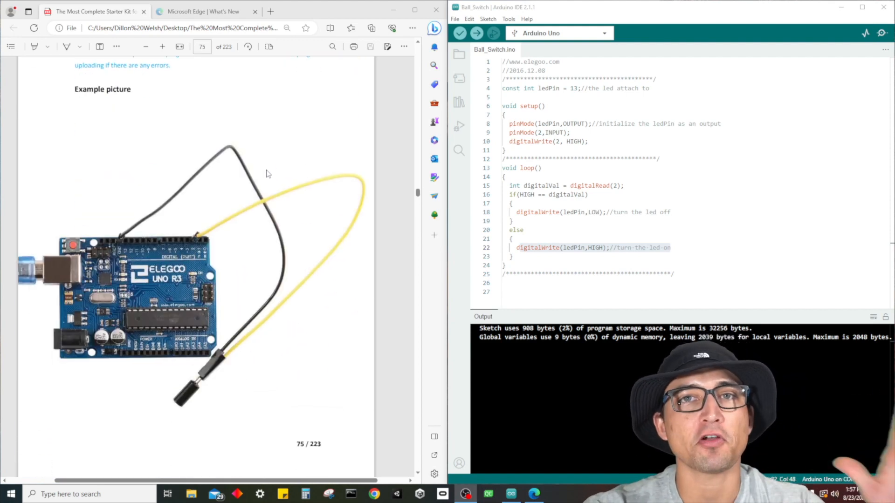